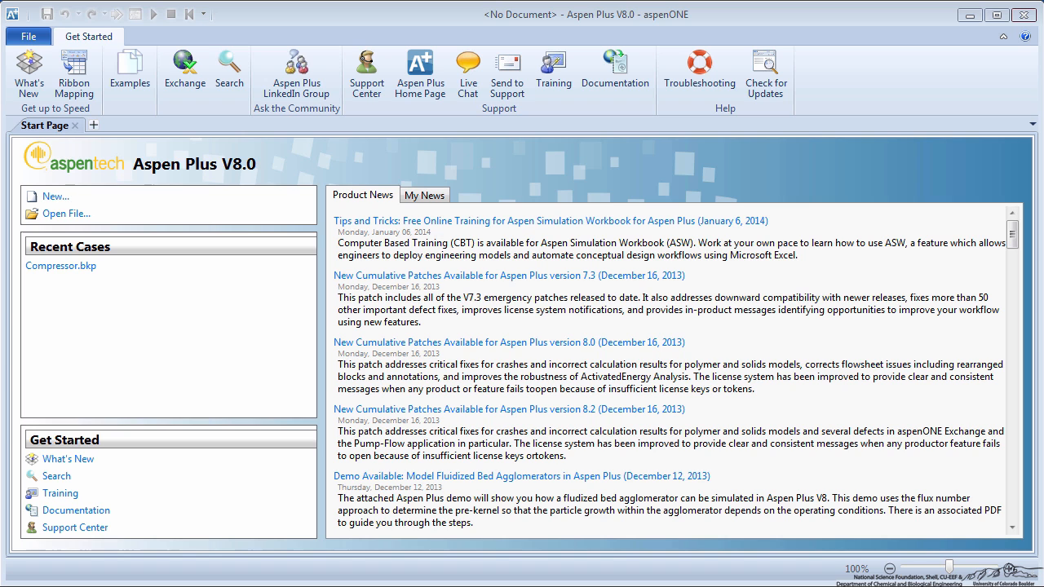
- Create a new simulation from the User > General with English Units template
left_click(55, 196)
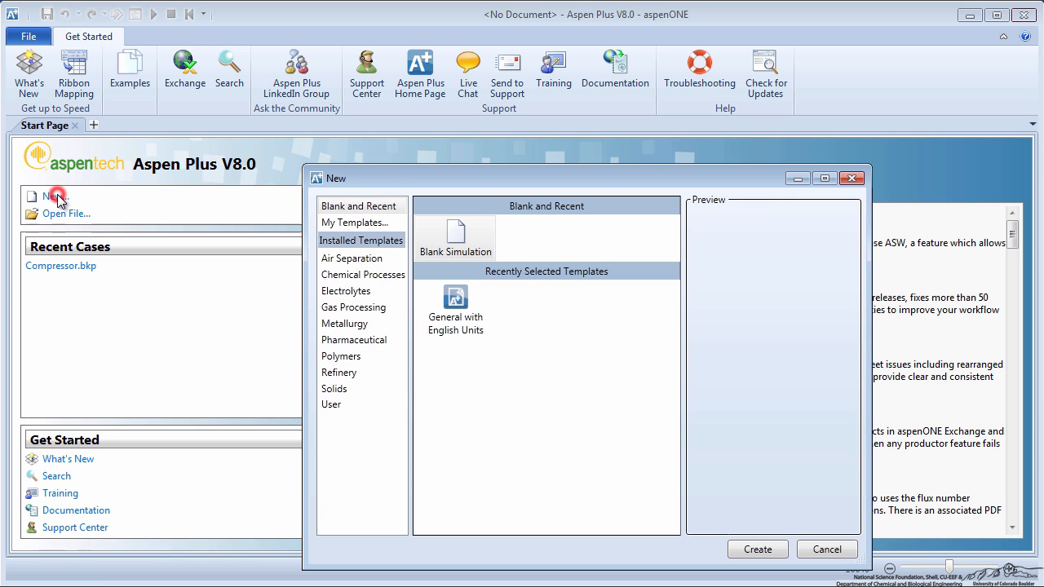
left_click(354, 360)
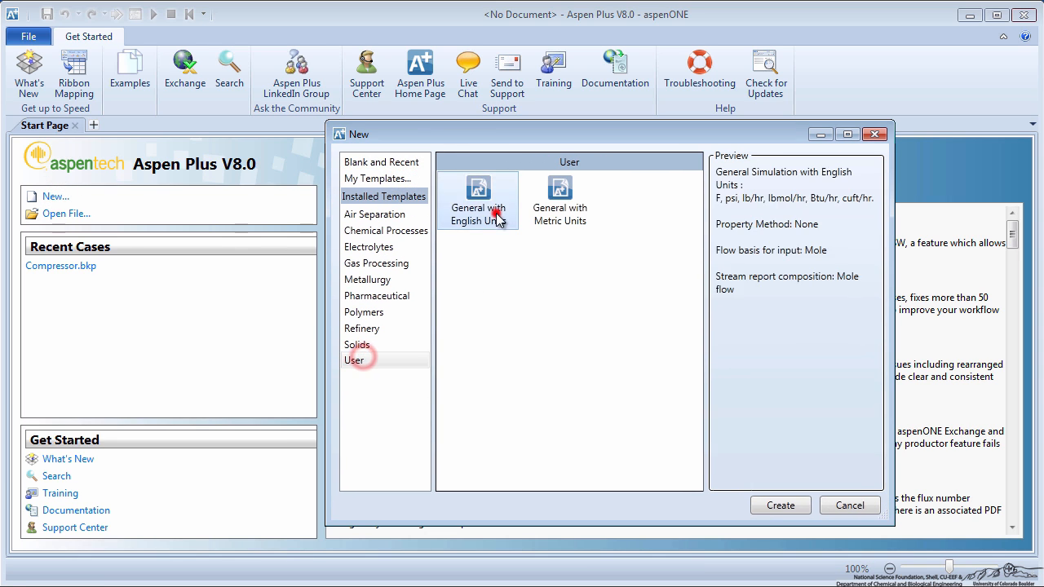
left_click(779, 505)
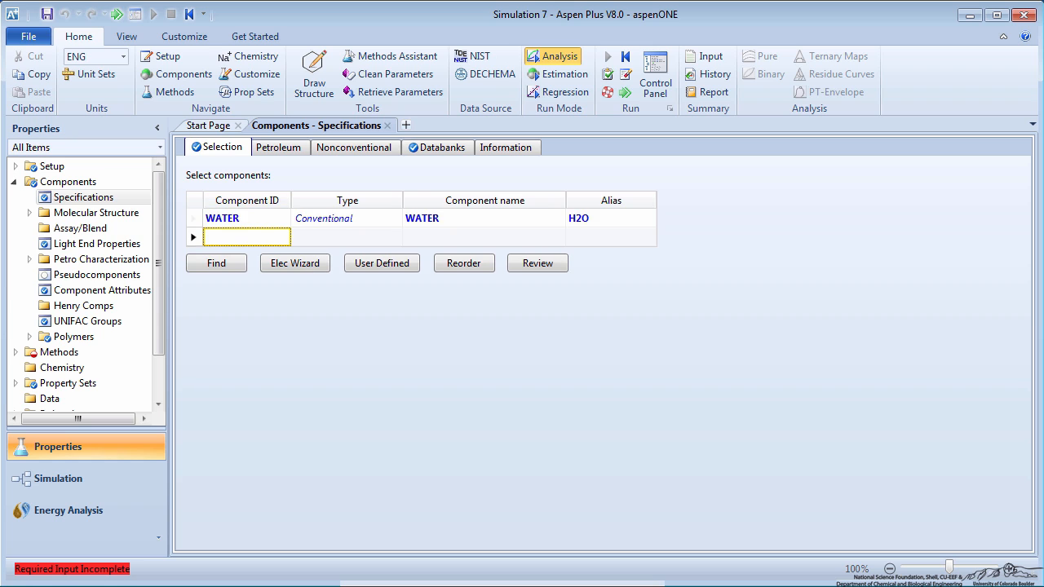
- Set Valid phases to Liquid-Only in Setup and move on to the simulation environment
left_click(52, 167)
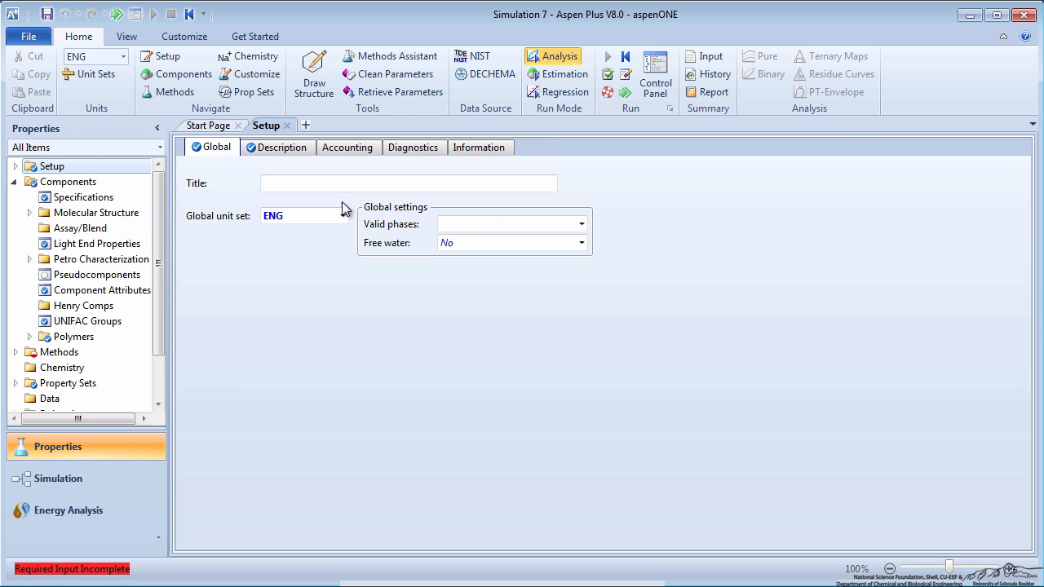
left_click(580, 223)
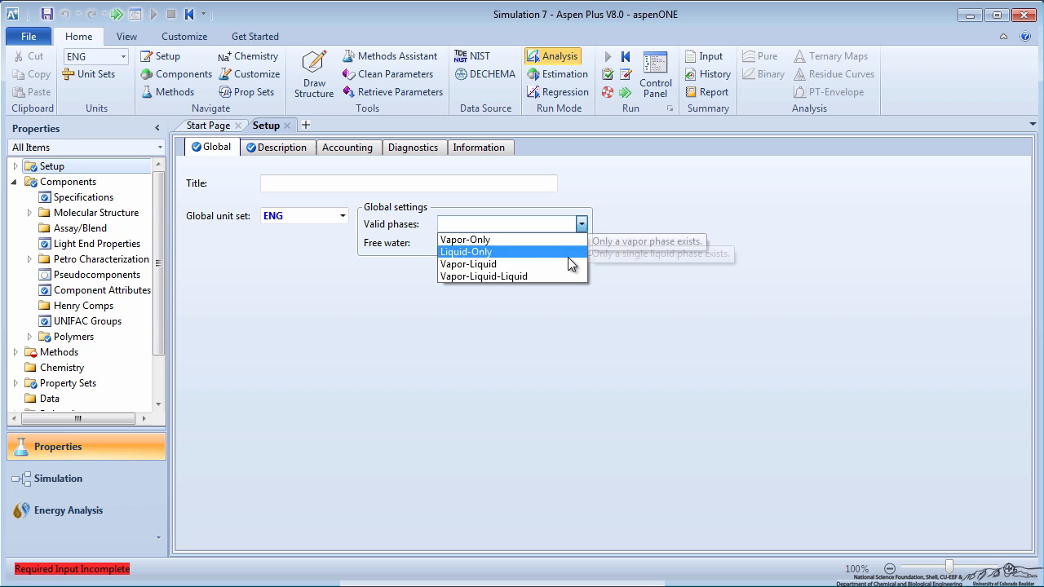
left_click(466, 251)
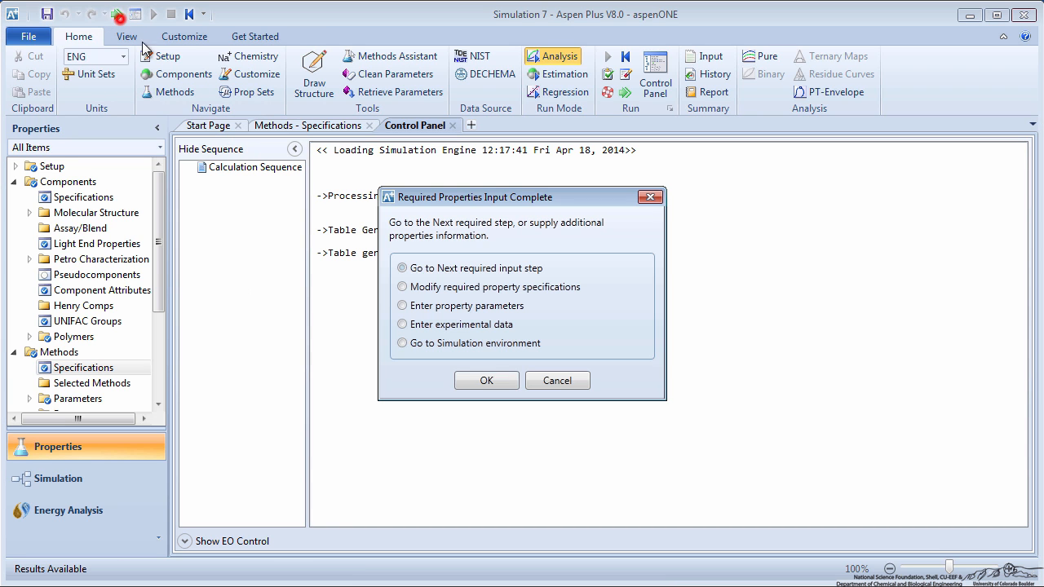
left_click(486, 380)
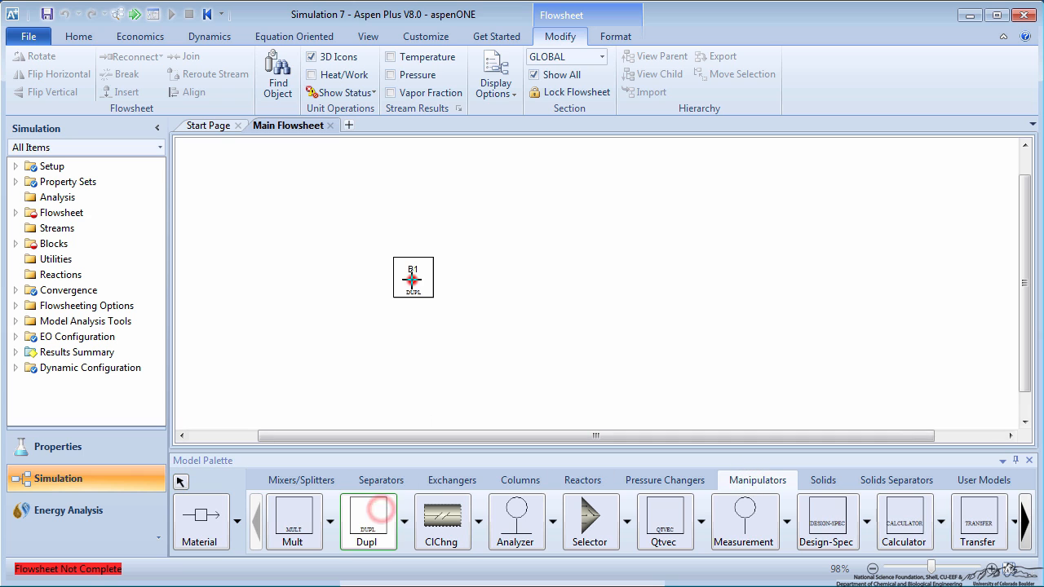
- Place the pipe blocks, wire WATER-IN through B1 to PIPE1–PIPE4, and bring up WATER-IN's specifications
left_click(664, 480)
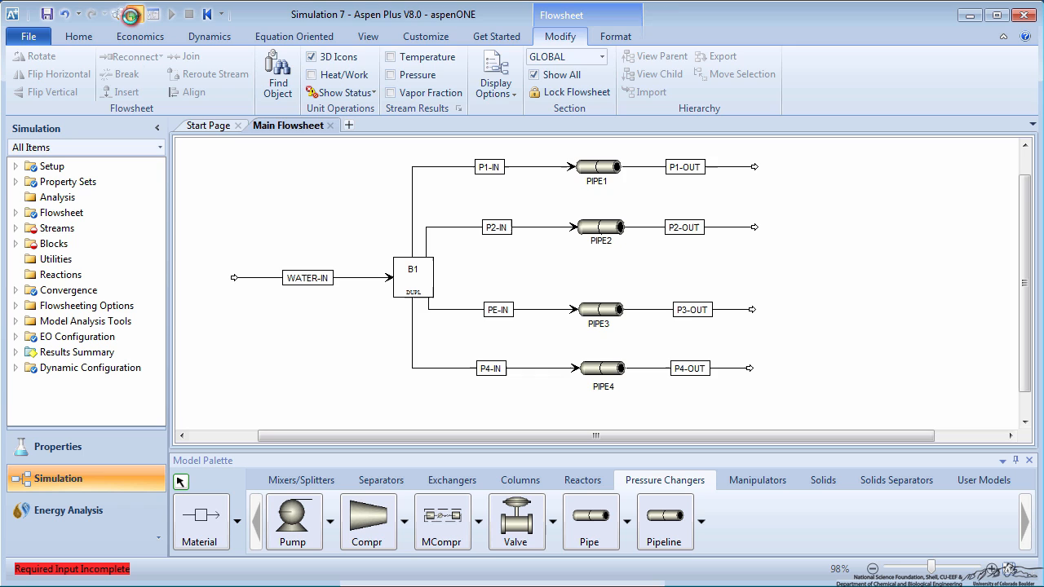
double_click(307, 277)
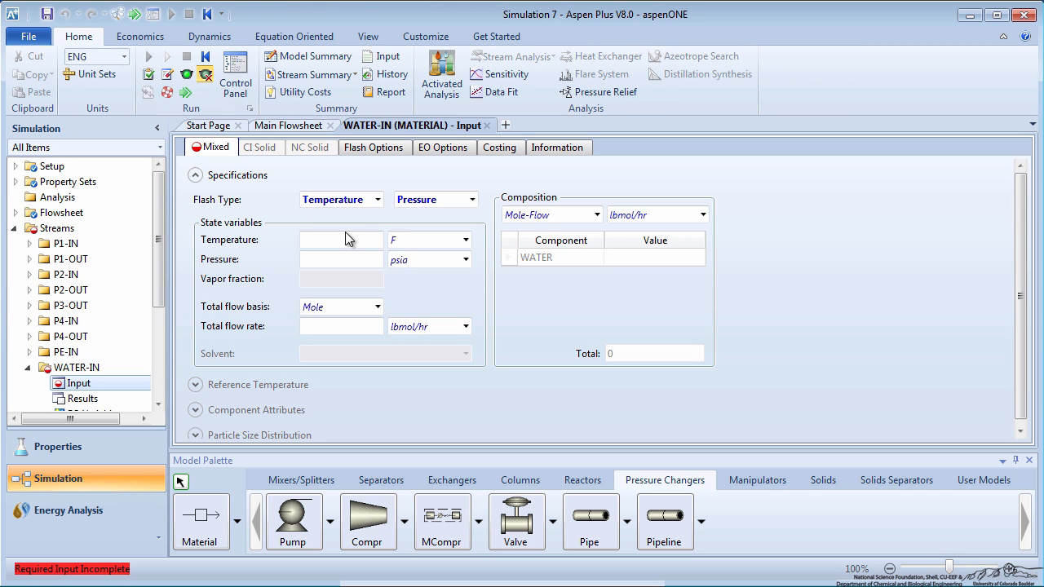
- Give WATER-IN 100 F, 80 psi and a mass-basis total flow rate in lb/hr
left_click(341, 257)
type("80")
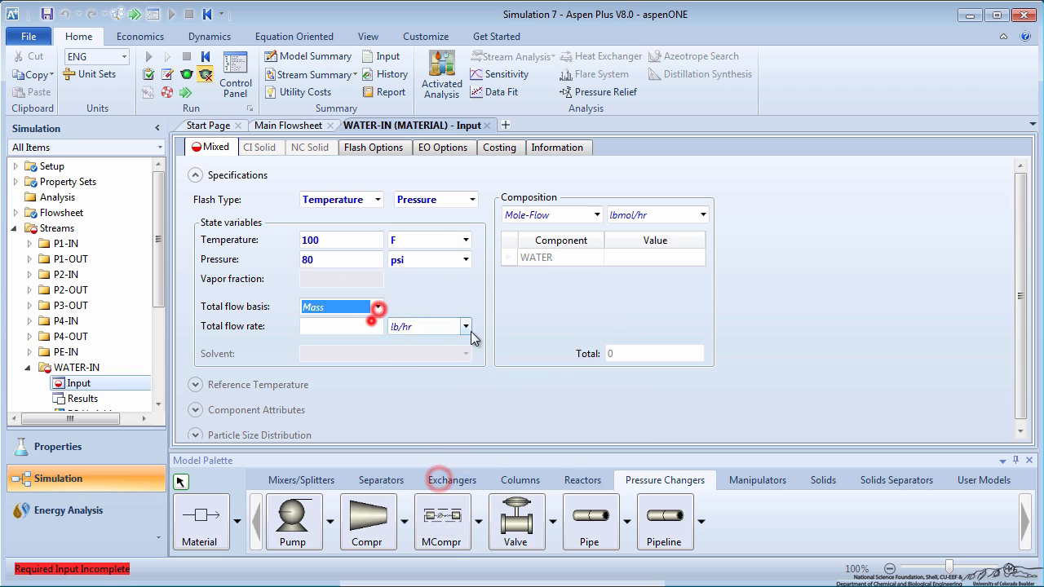
left_click(595, 216)
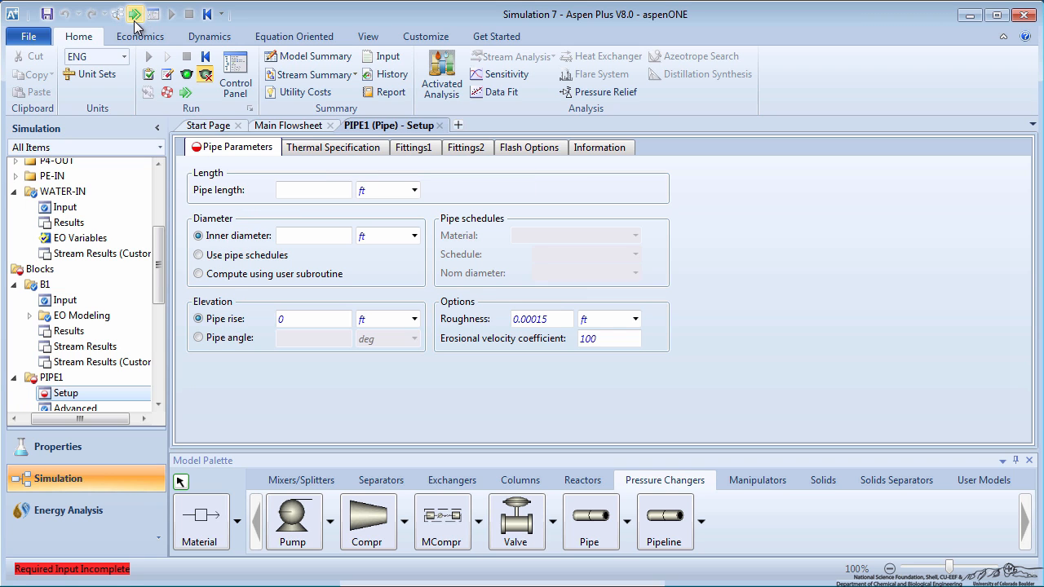
- Set PIPE1 length to 30 meters and size it by pipe schedules in carbon steel
type("3")
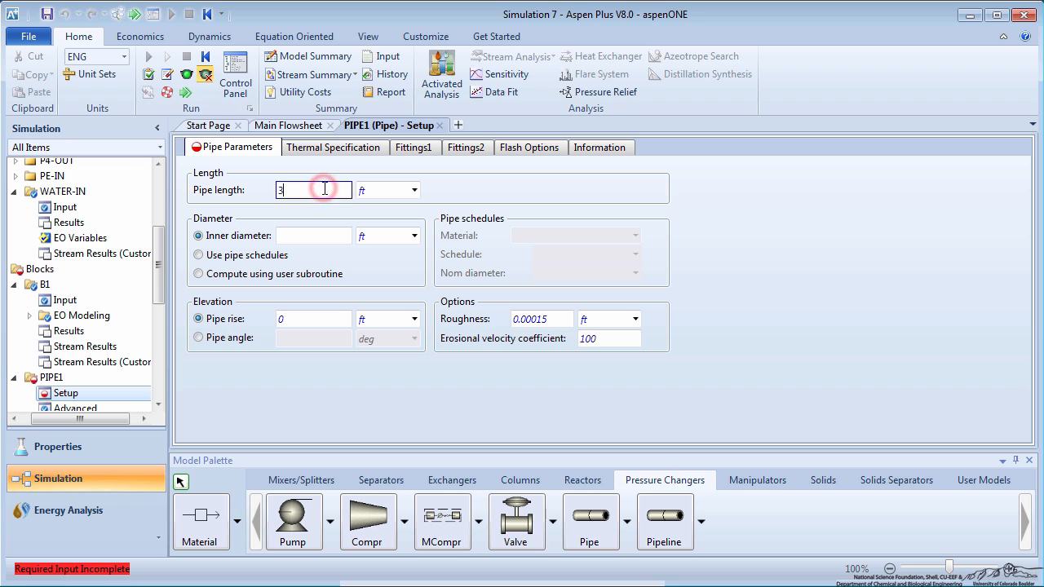
left_click(414, 189)
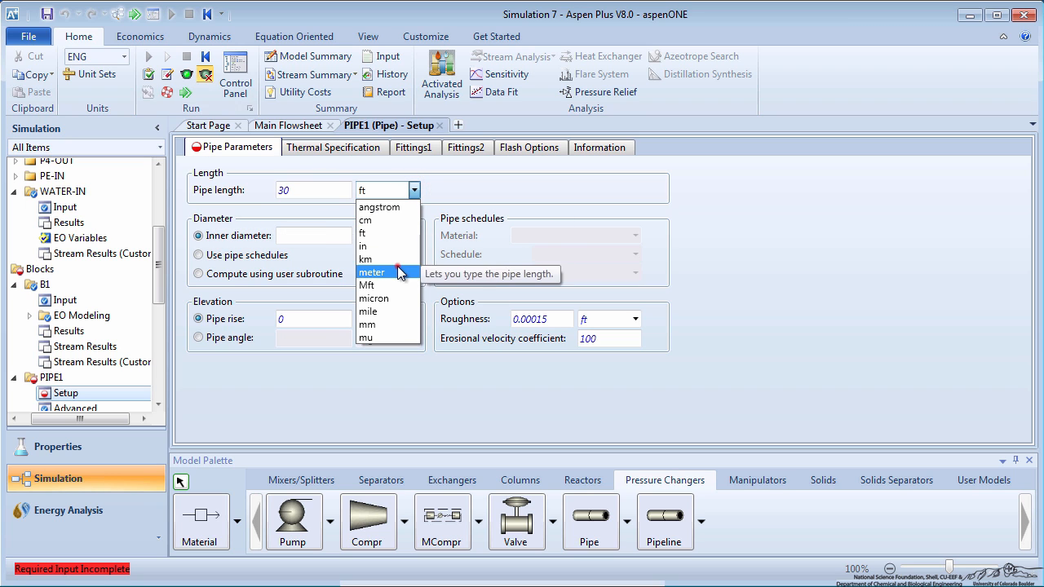
left_click(372, 271)
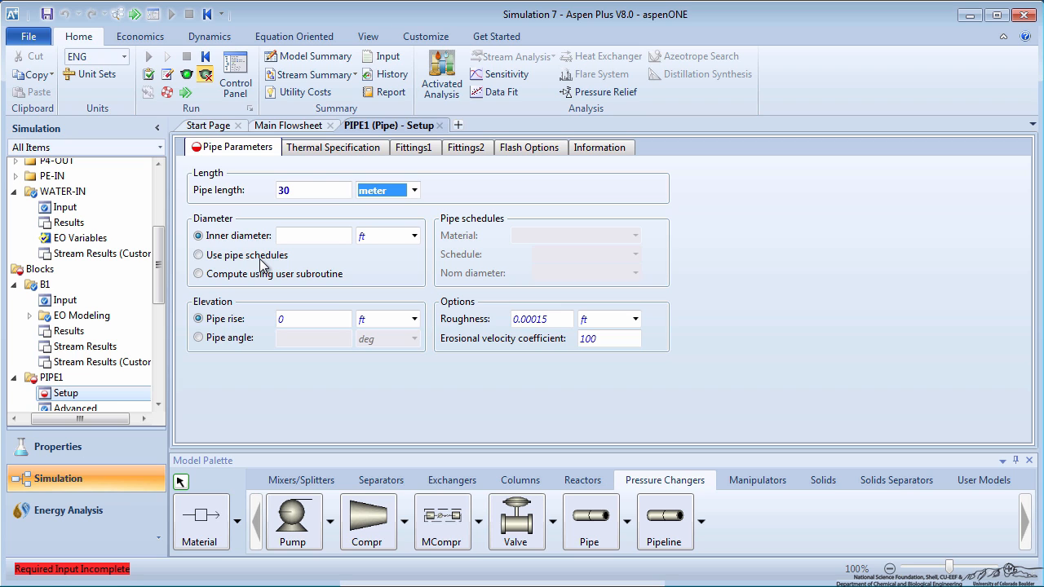
left_click(199, 255)
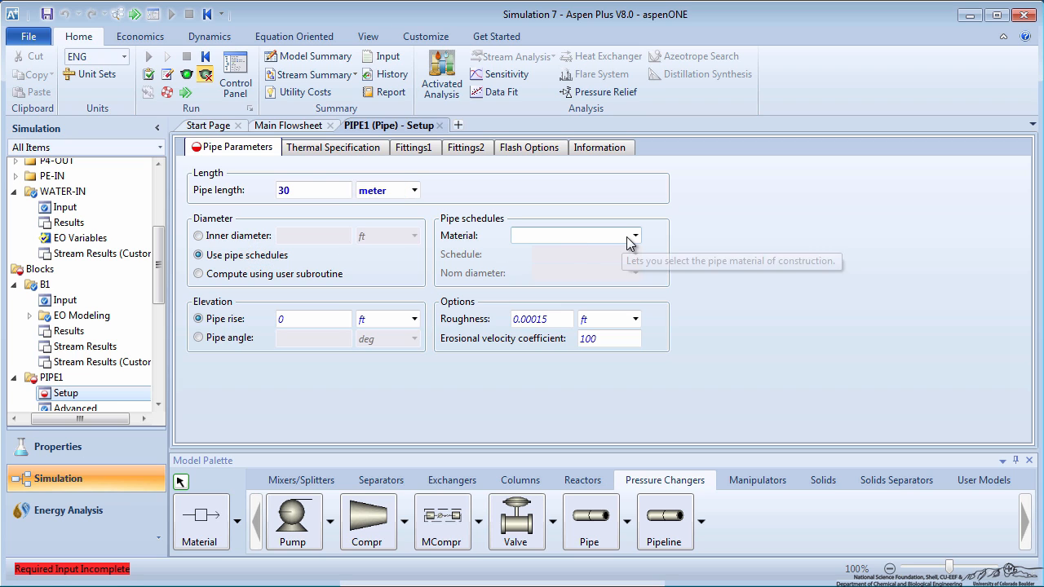
left_click(634, 235)
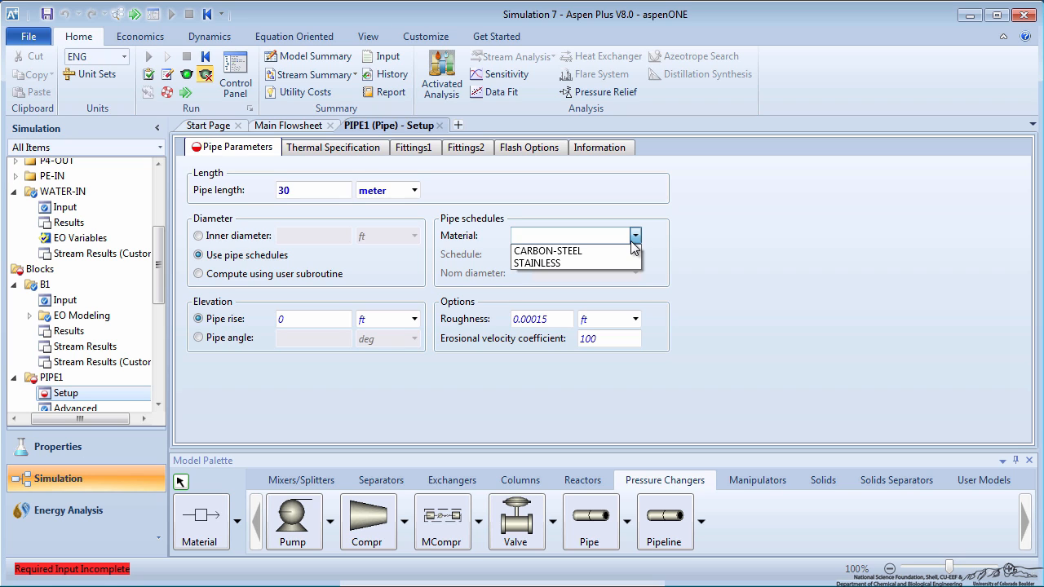
mouse_move(571, 251)
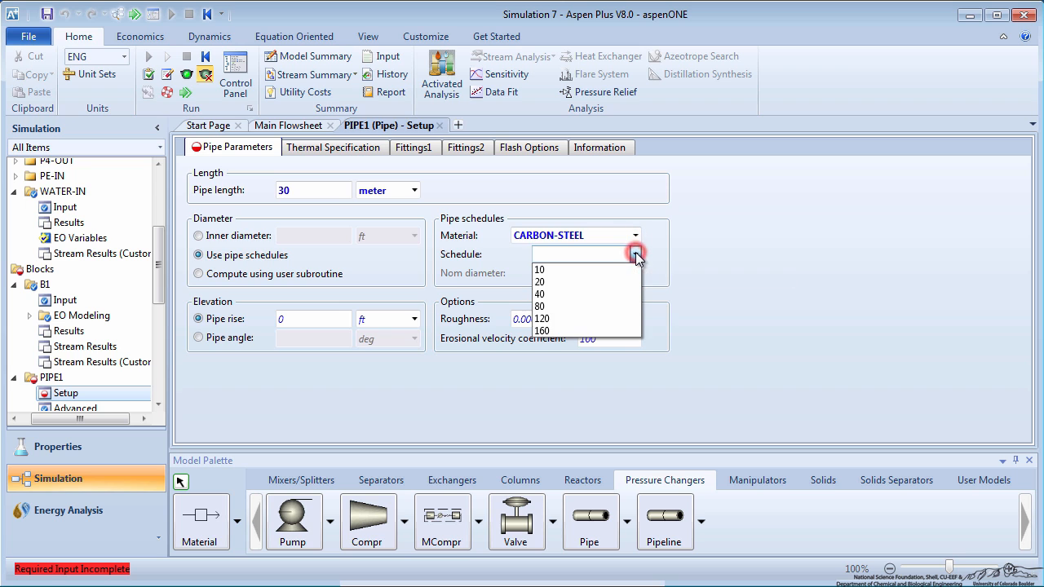
- Give PIPE1 schedule 40 and a 1-inch nominal diameter, then continue to PIPE2
left_click(538, 294)
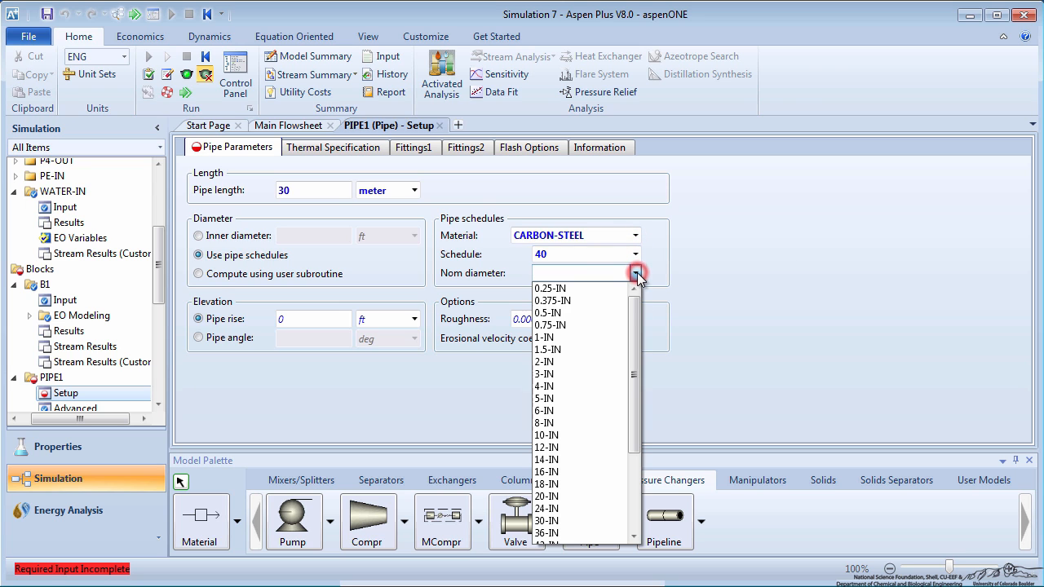
left_click(545, 336)
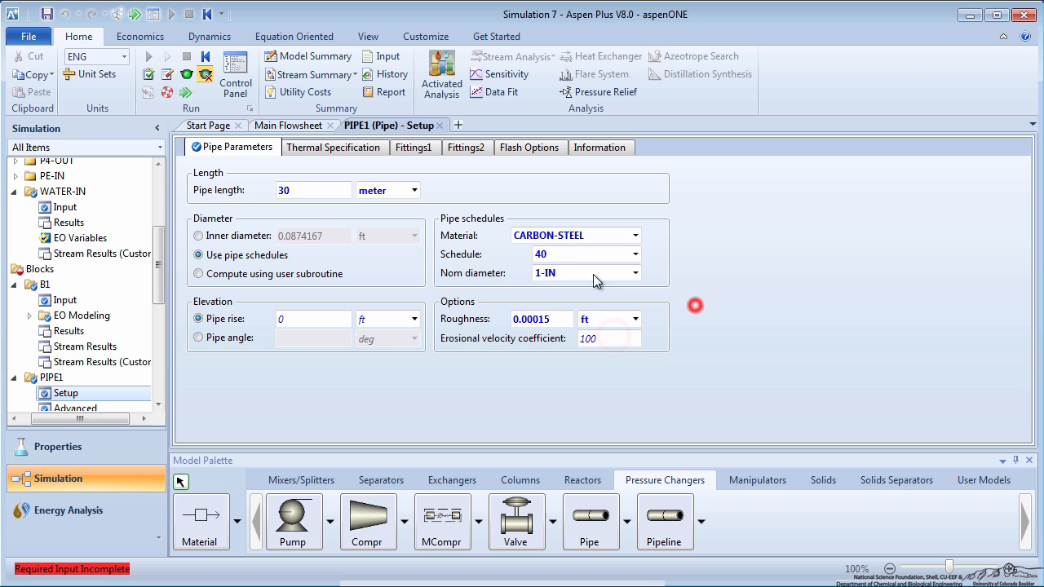
left_click(413, 189)
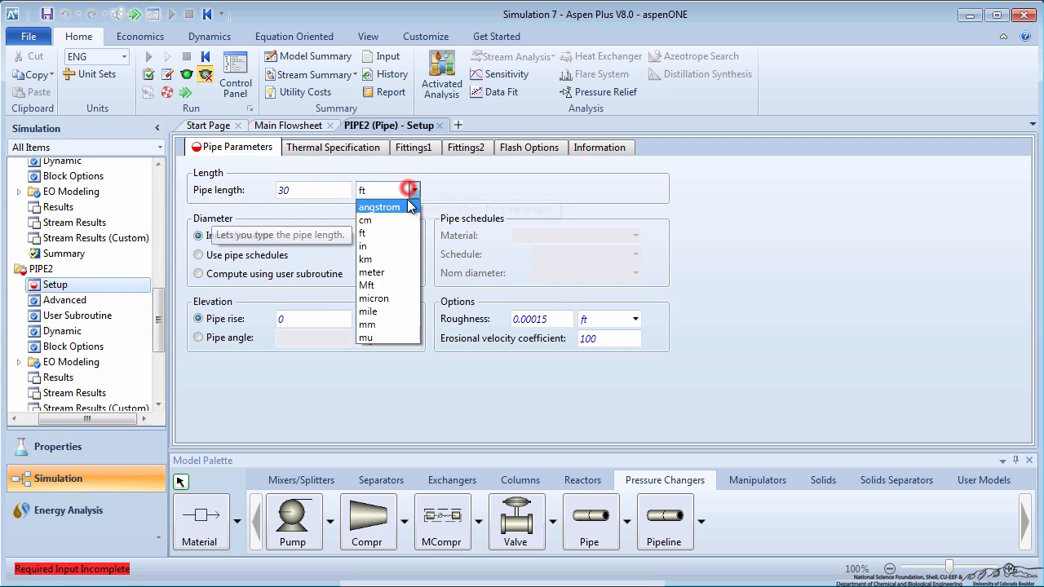
- Specify PIPE2–PIPE4 lengths in meters, carbon steel, schedules and diameters
left_click(372, 271)
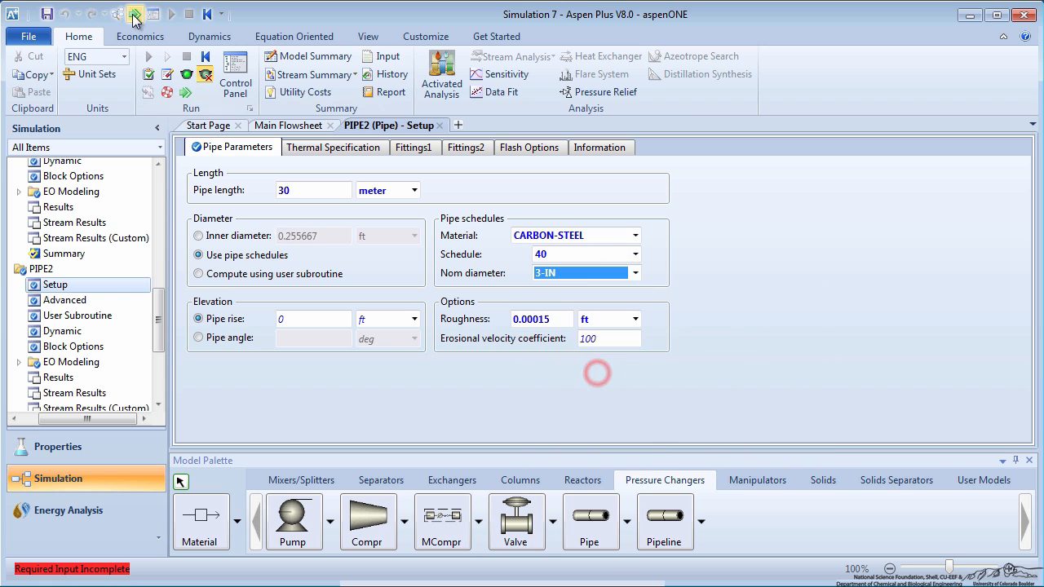
left_click(634, 235)
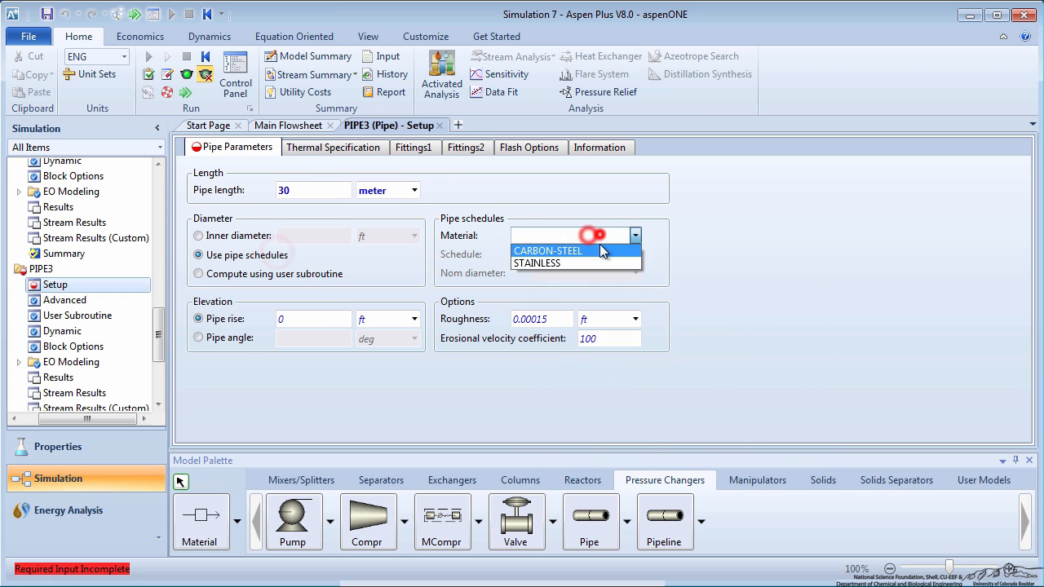
left_click(548, 251)
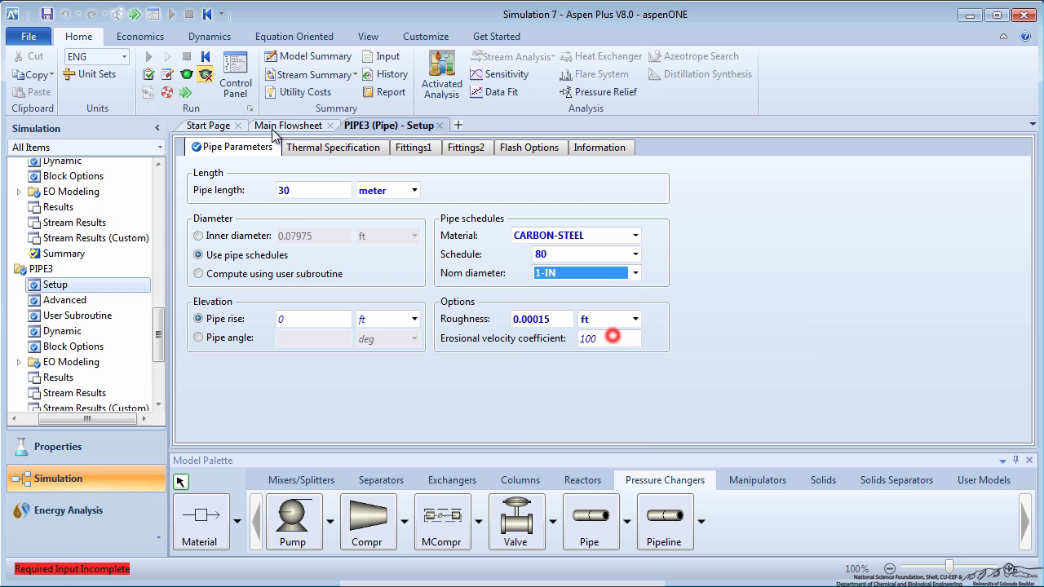
left_click(199, 235)
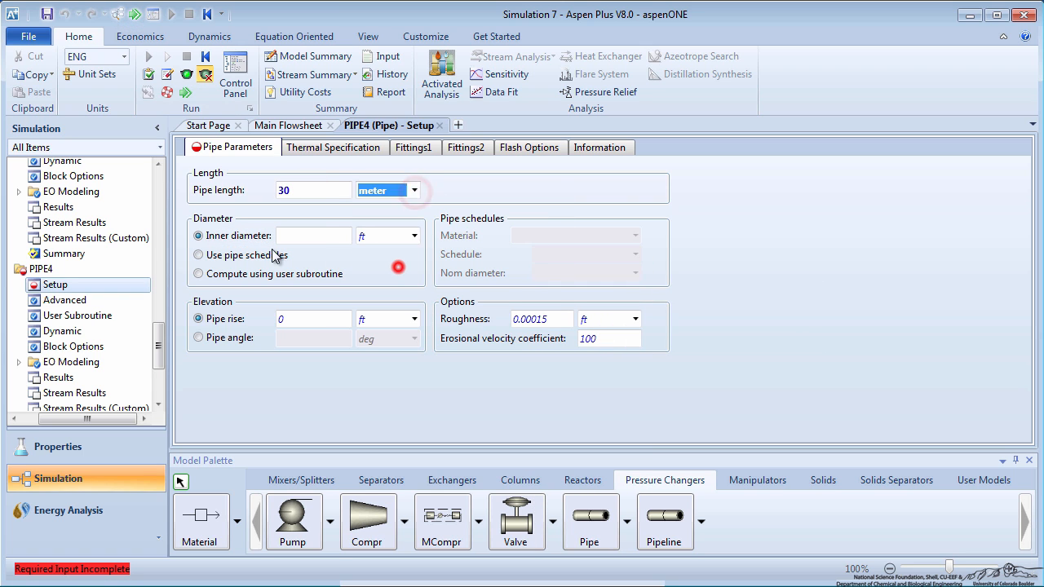
left_click(199, 255)
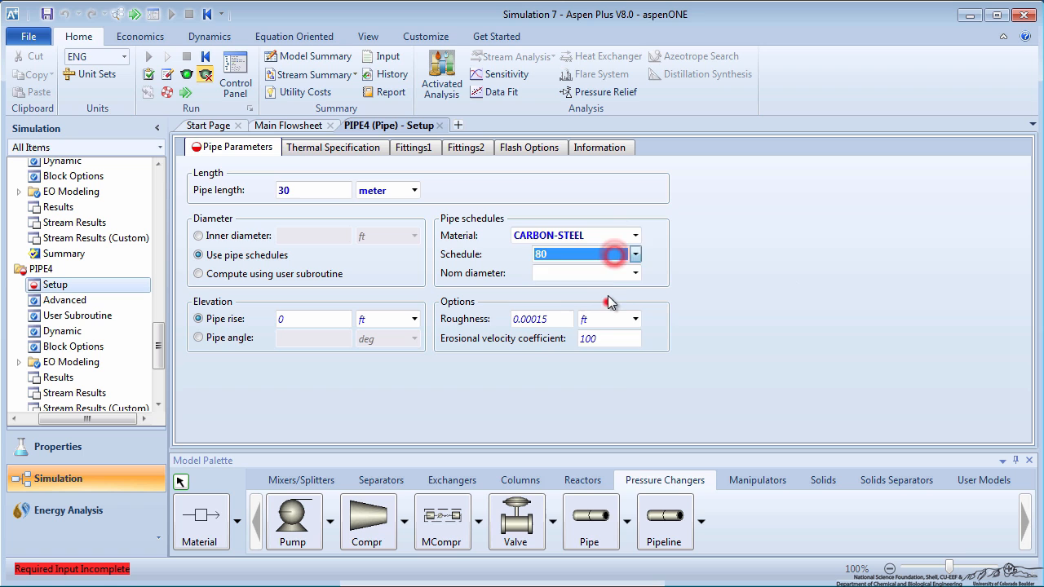
- Run the simulation and display the Results Summary > Streams table with pressures
left_click(134, 14)
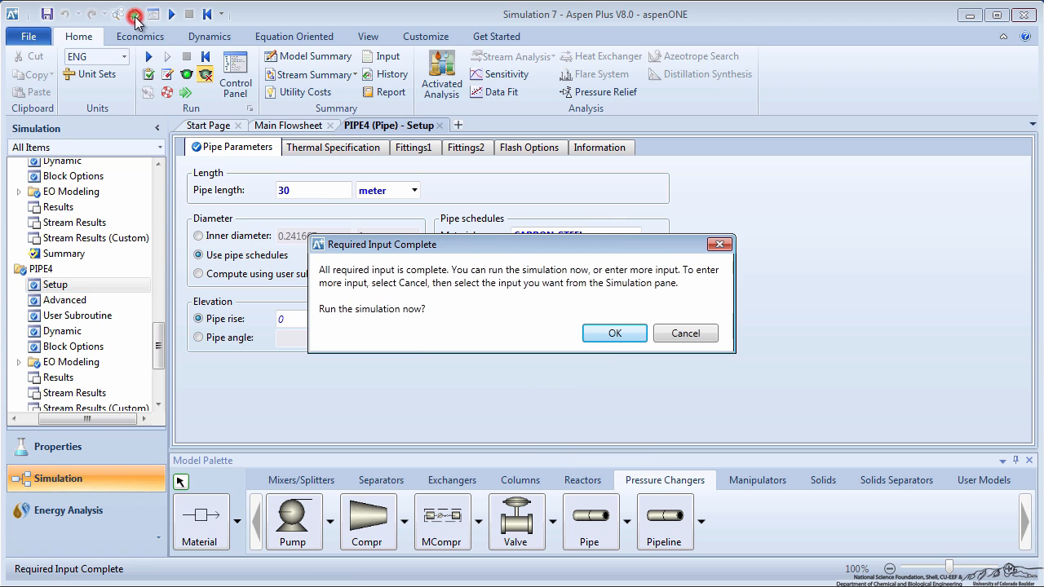
left_click(613, 333)
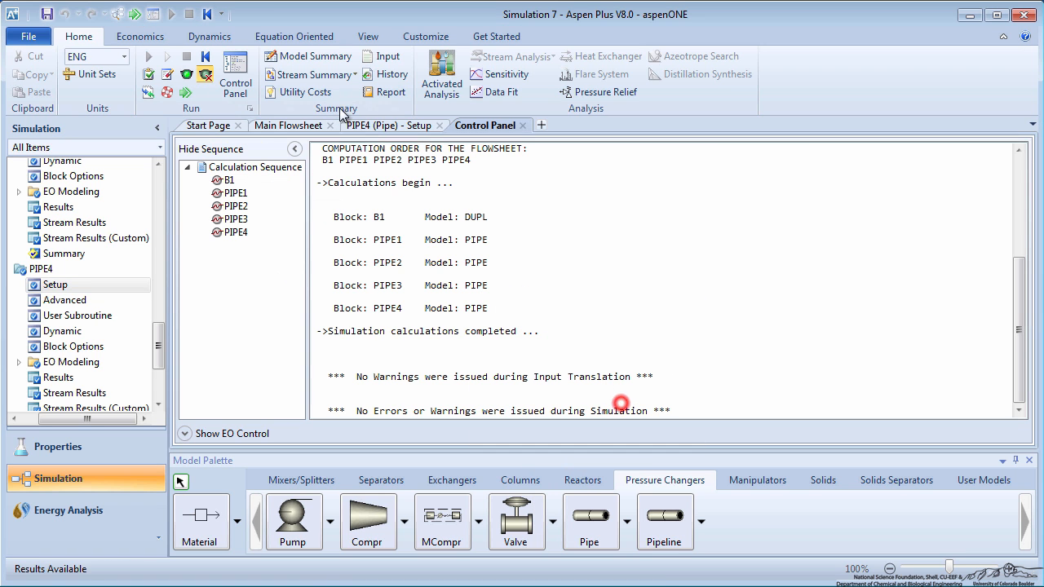
left_click(42, 294)
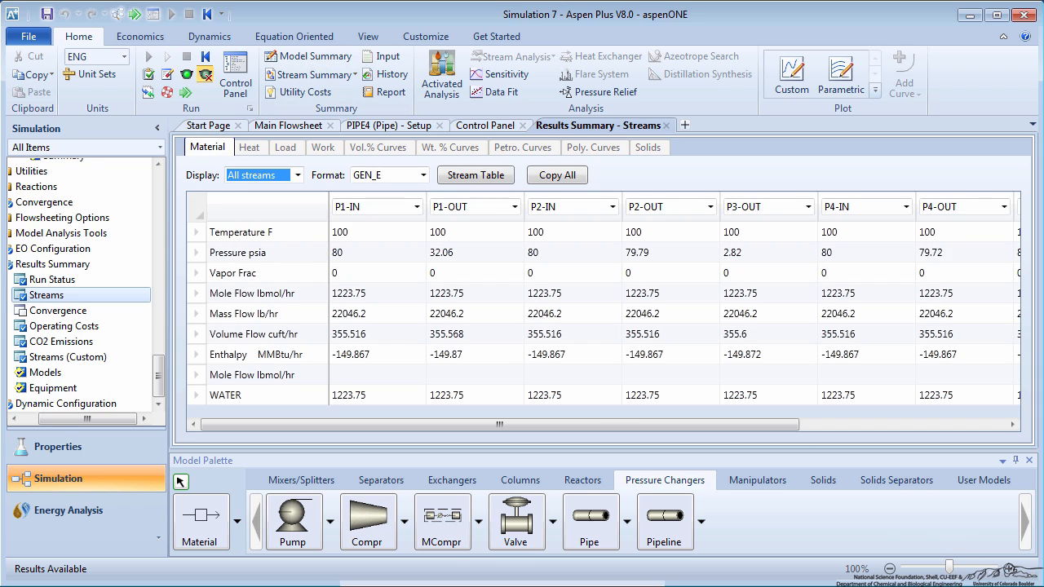